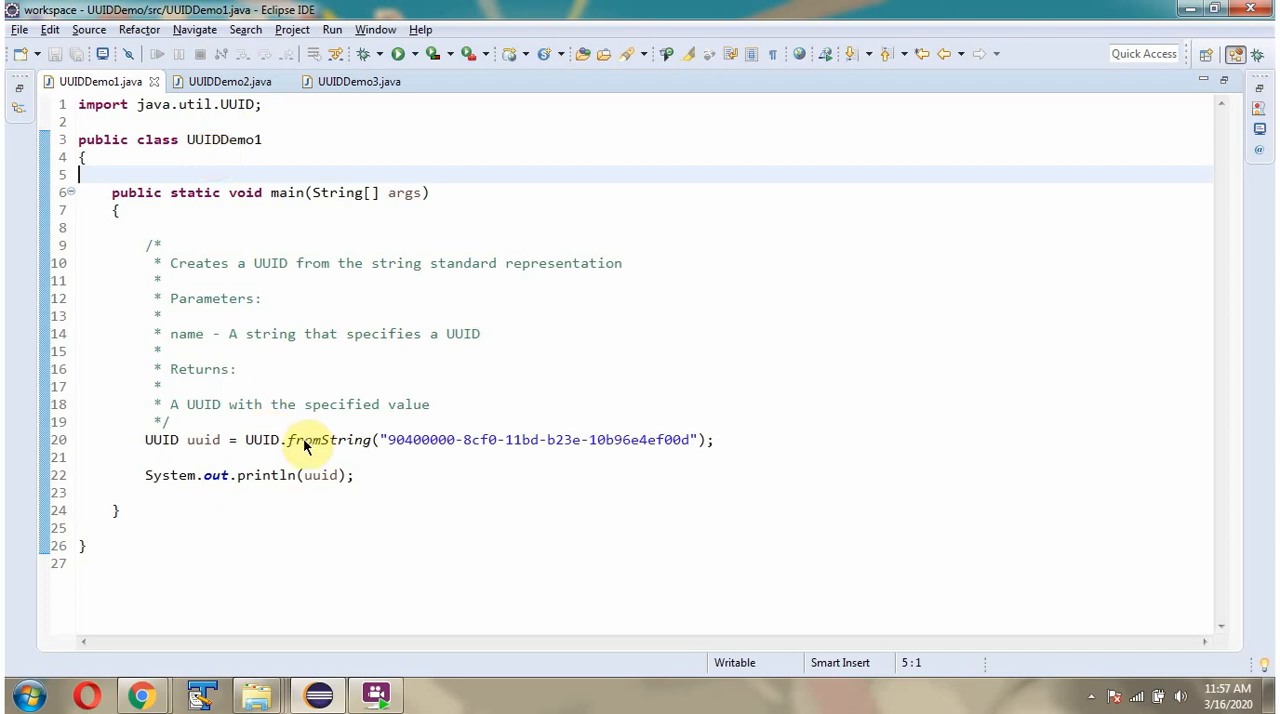
mouse_move(472, 458)
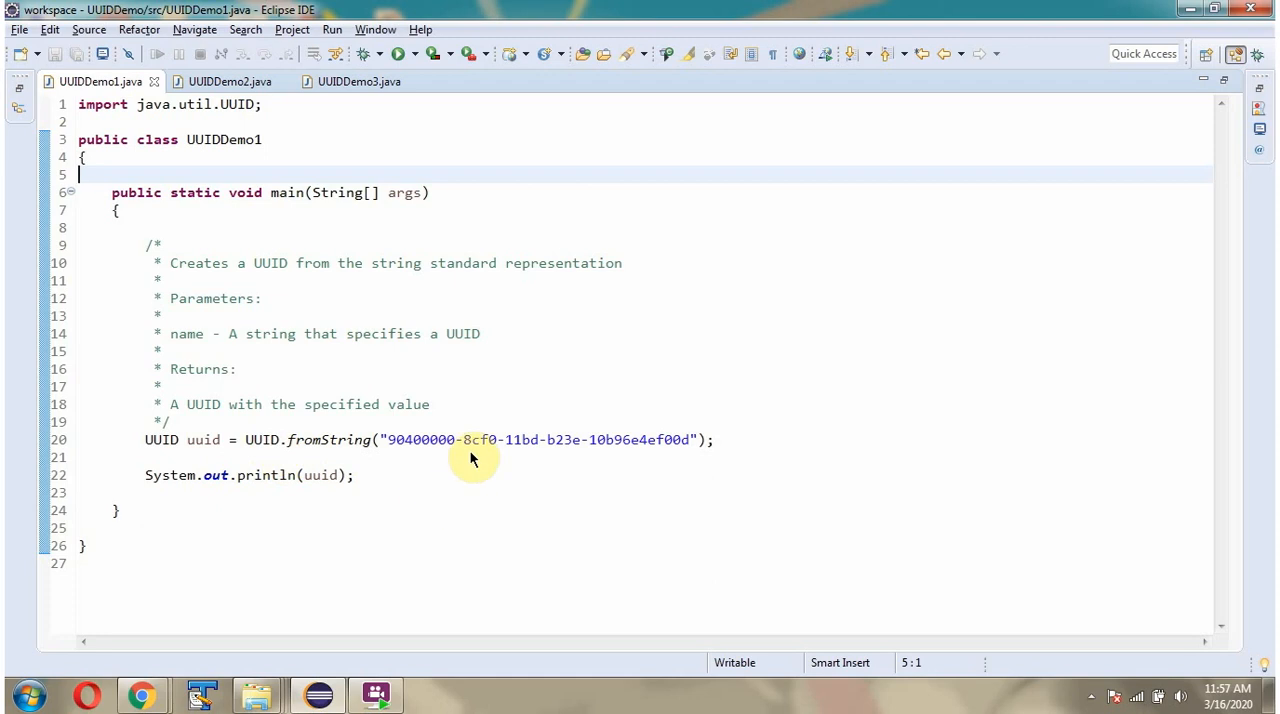
mouse_move(348, 462)
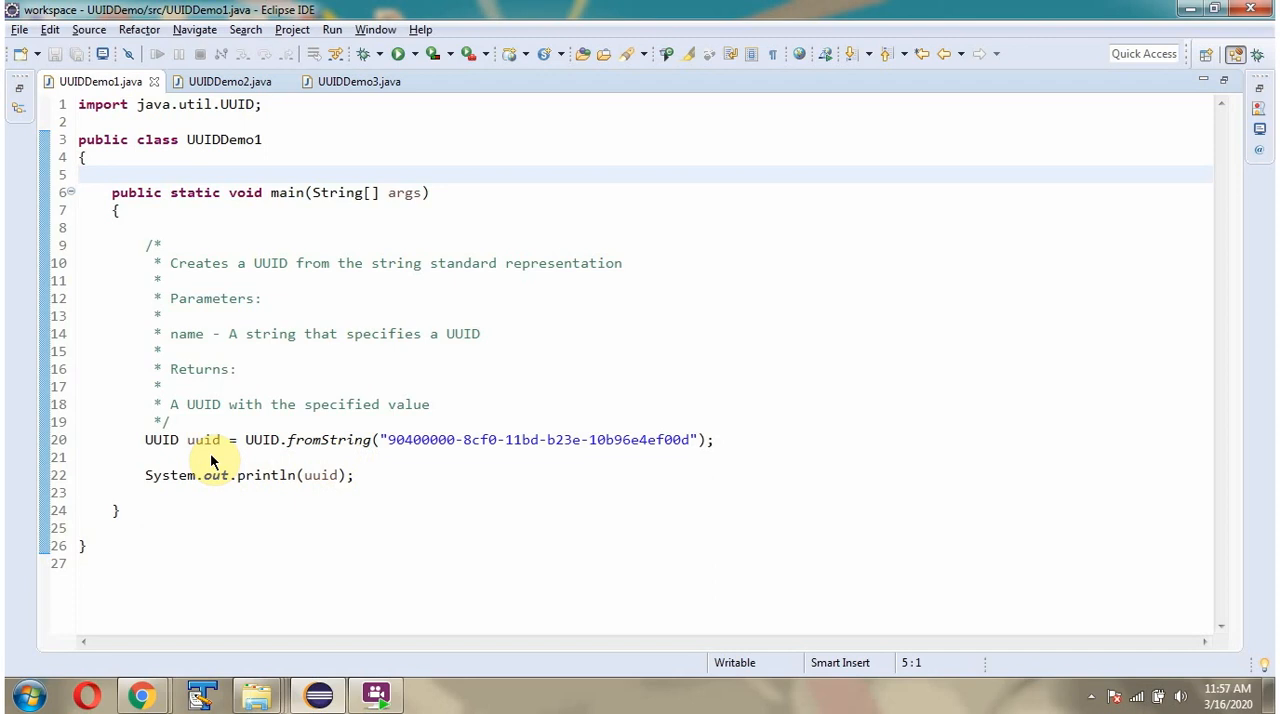
- Run UUIDDemo1 to print the parsed UUID, then move on to UUIDDemo2
left_click(398, 54)
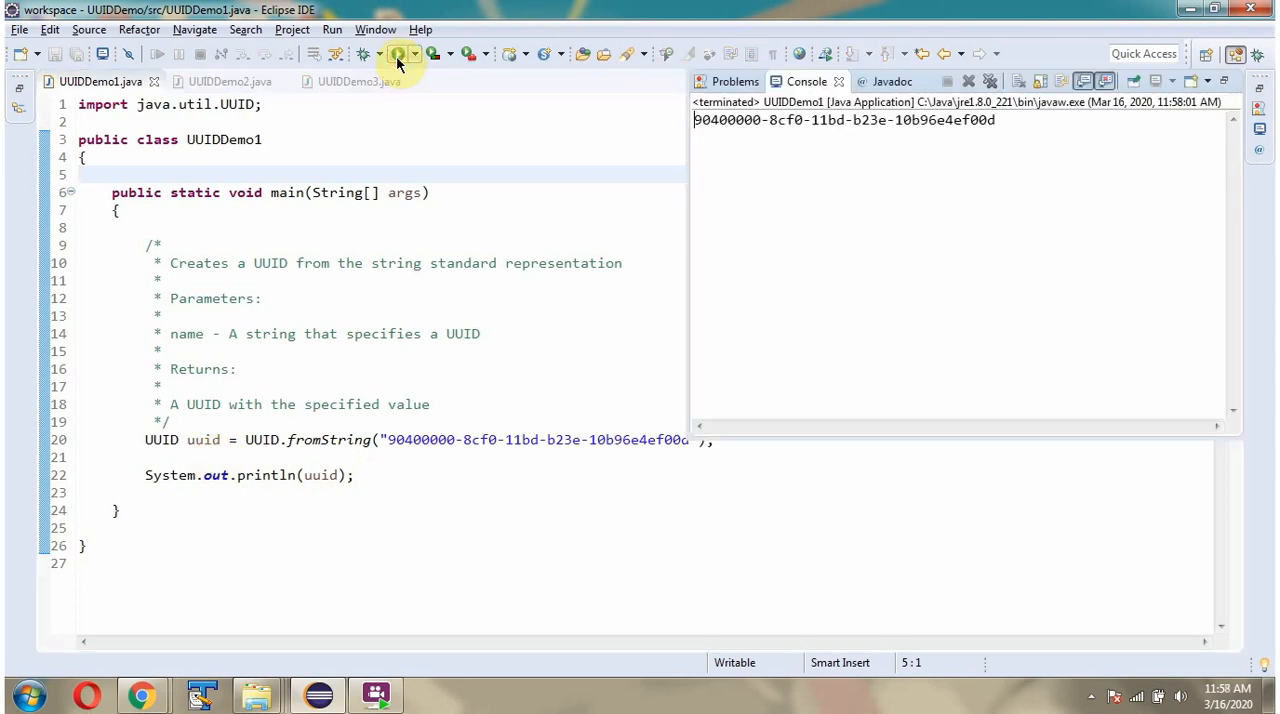
mouse_move(968, 136)
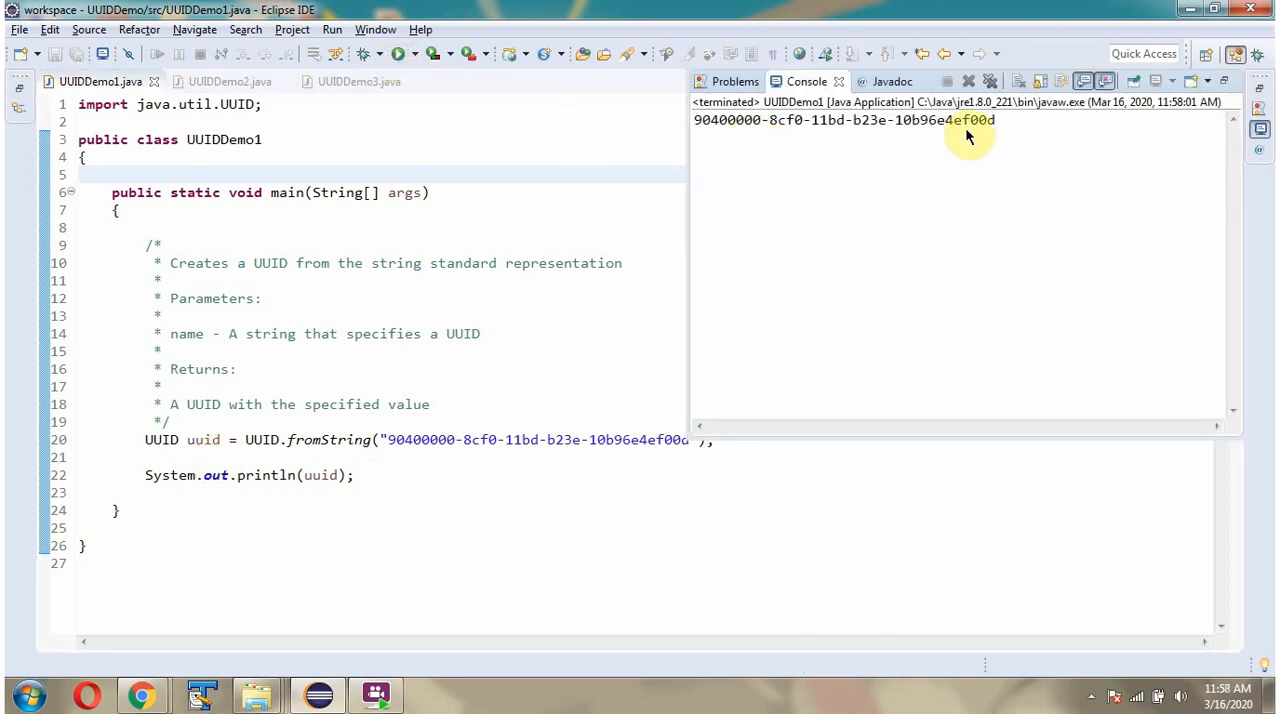
left_click(228, 80)
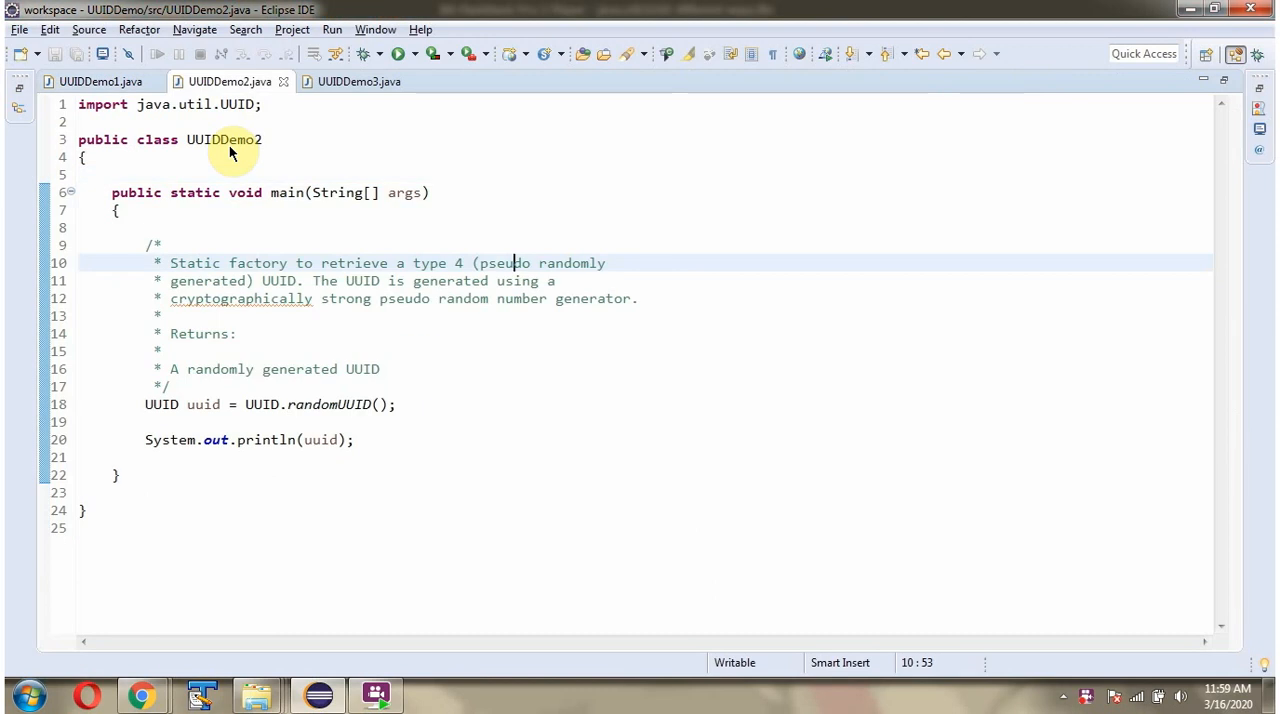
mouse_move(332, 412)
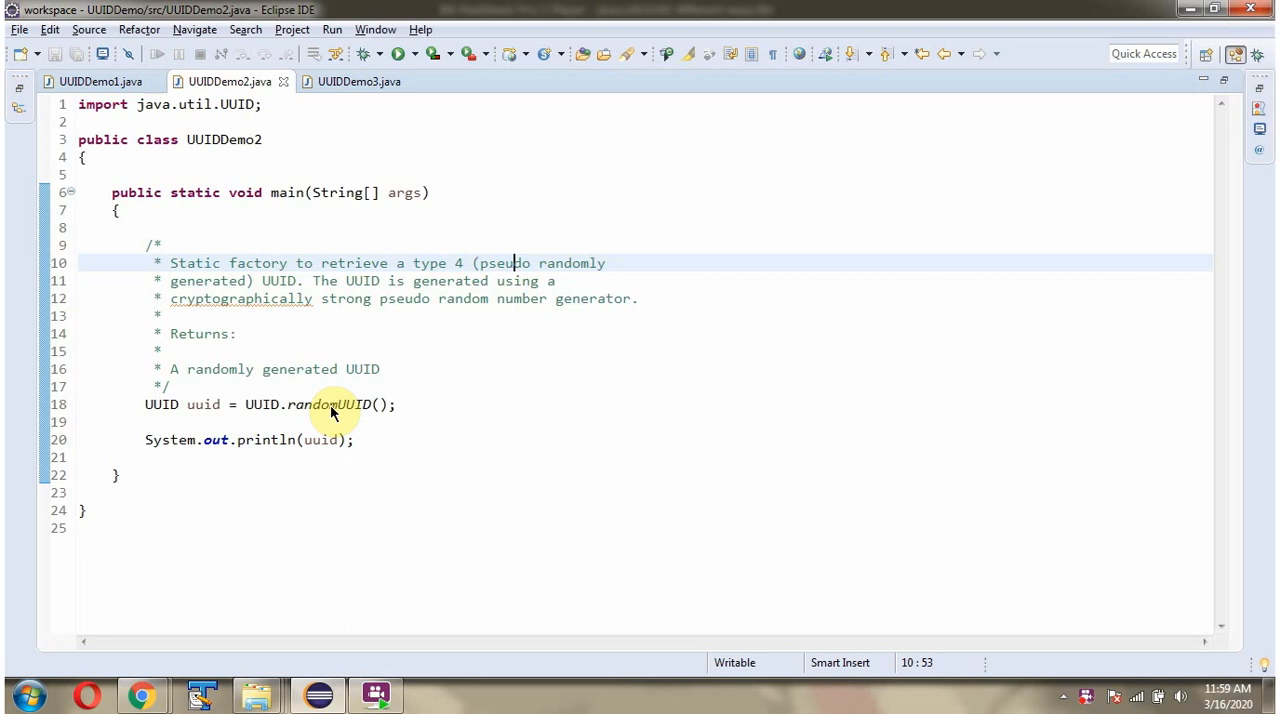
mouse_move(322, 418)
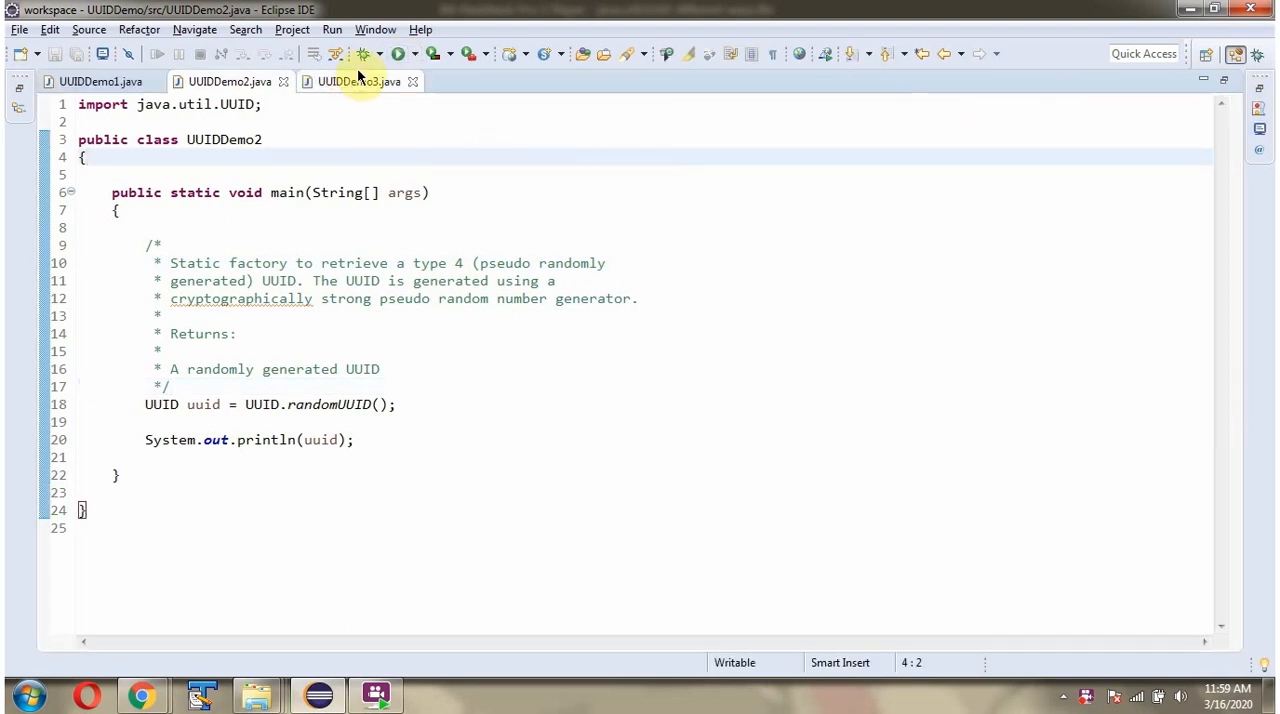
- Run UUIDDemo2 to print a random UUID, then move on to UUIDDemo3
left_click(398, 54)
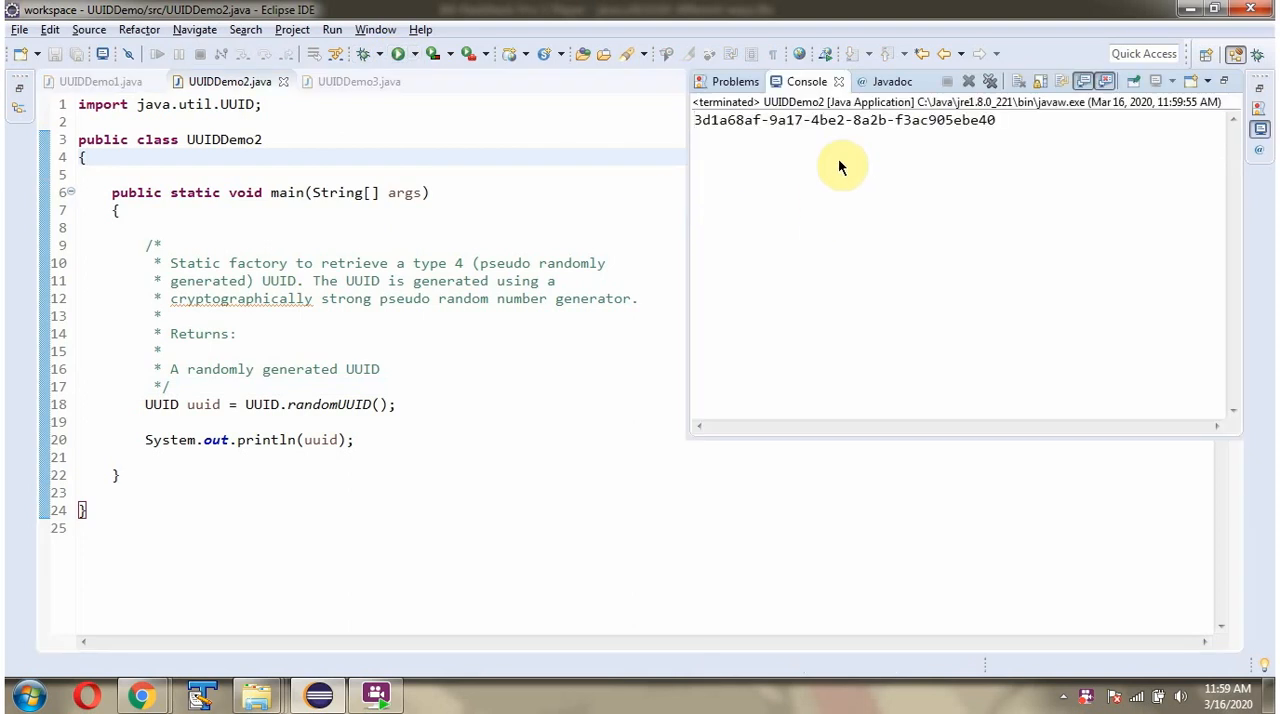
left_click(358, 80)
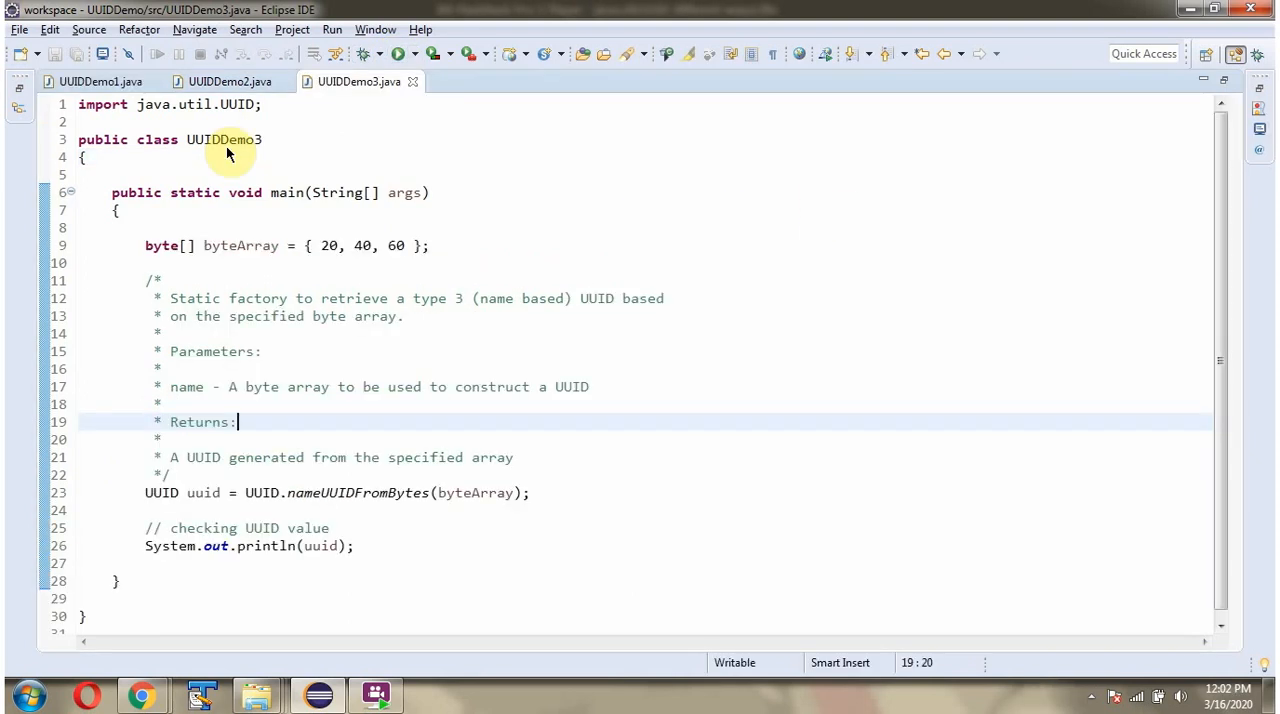
mouse_move(240, 260)
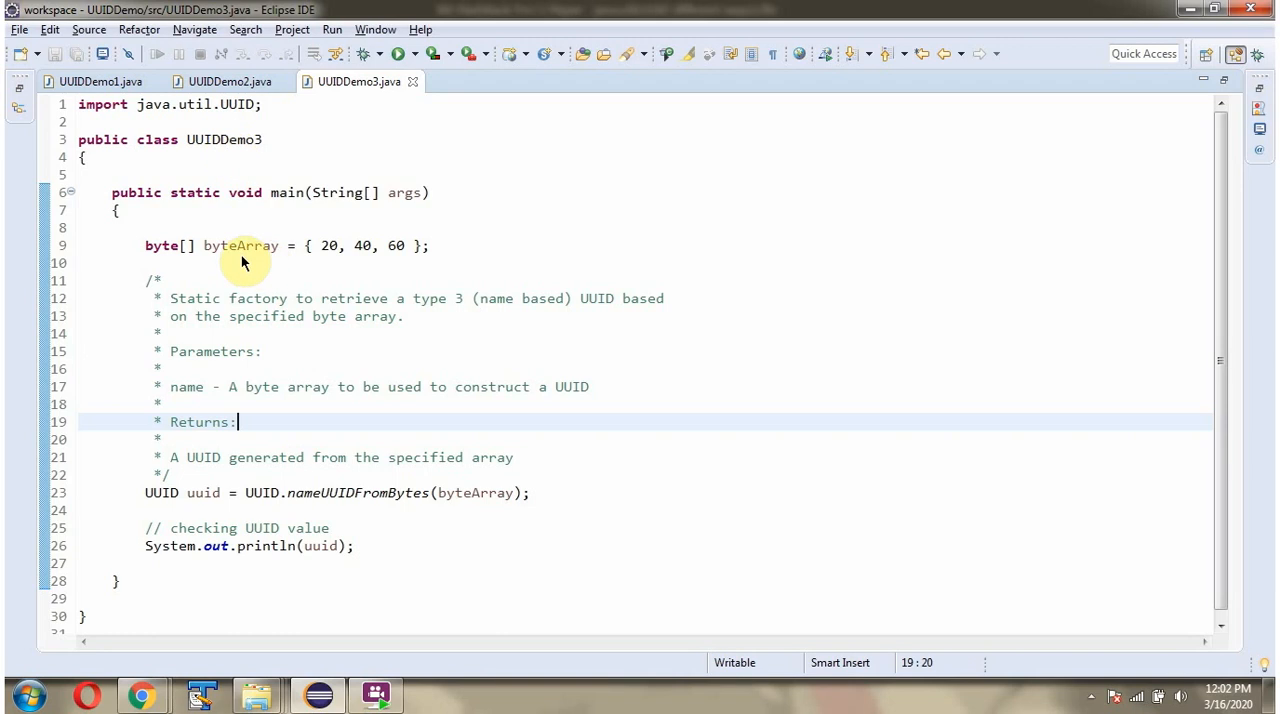
mouse_move(384, 510)
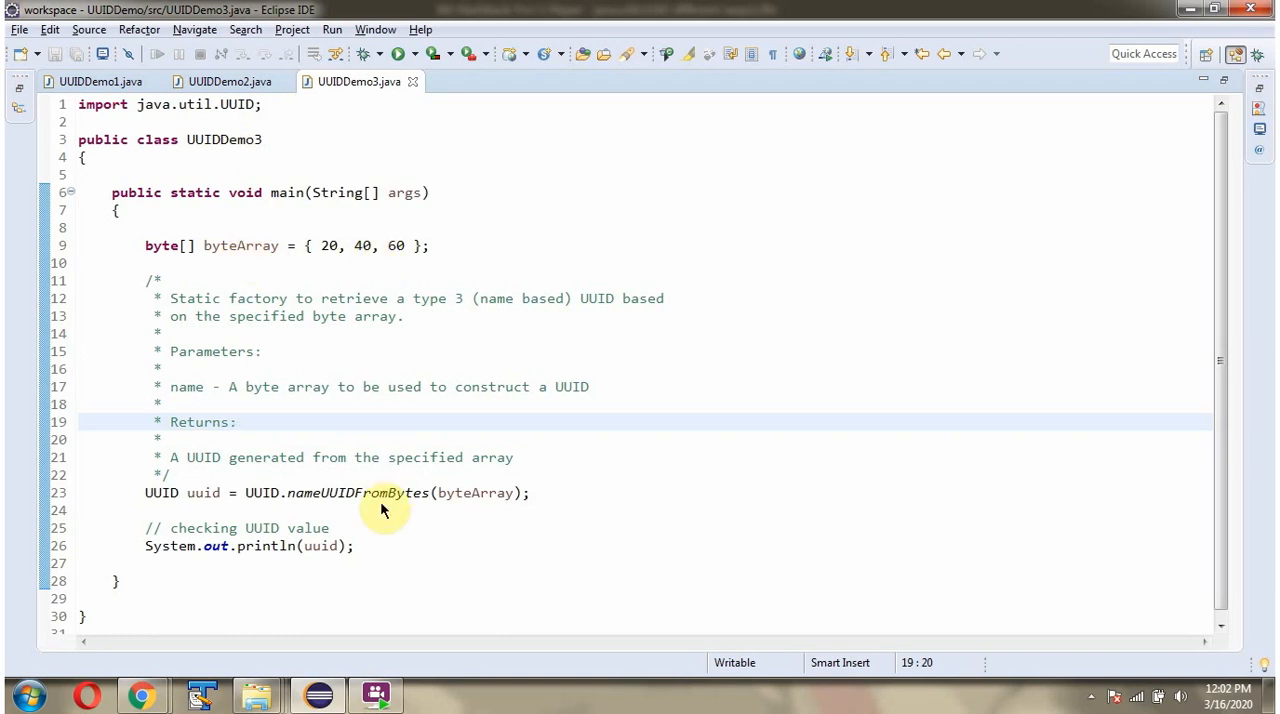
left_click(236, 420)
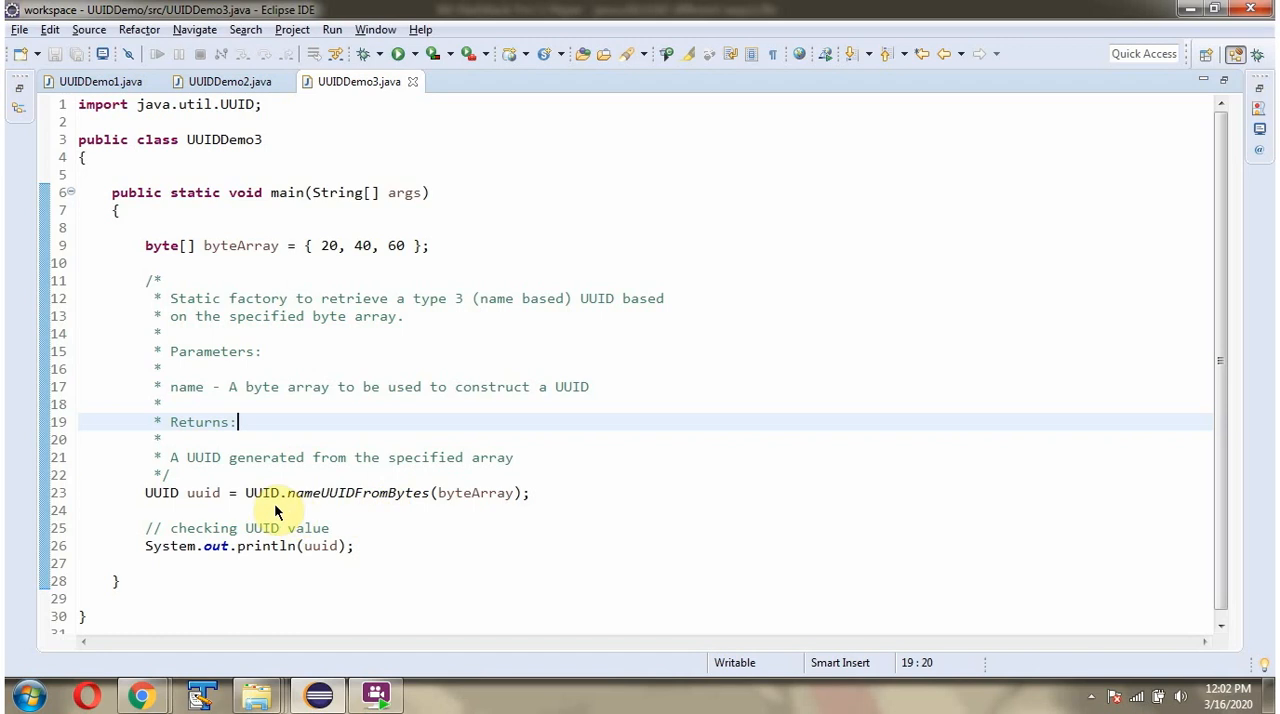
mouse_move(444, 508)
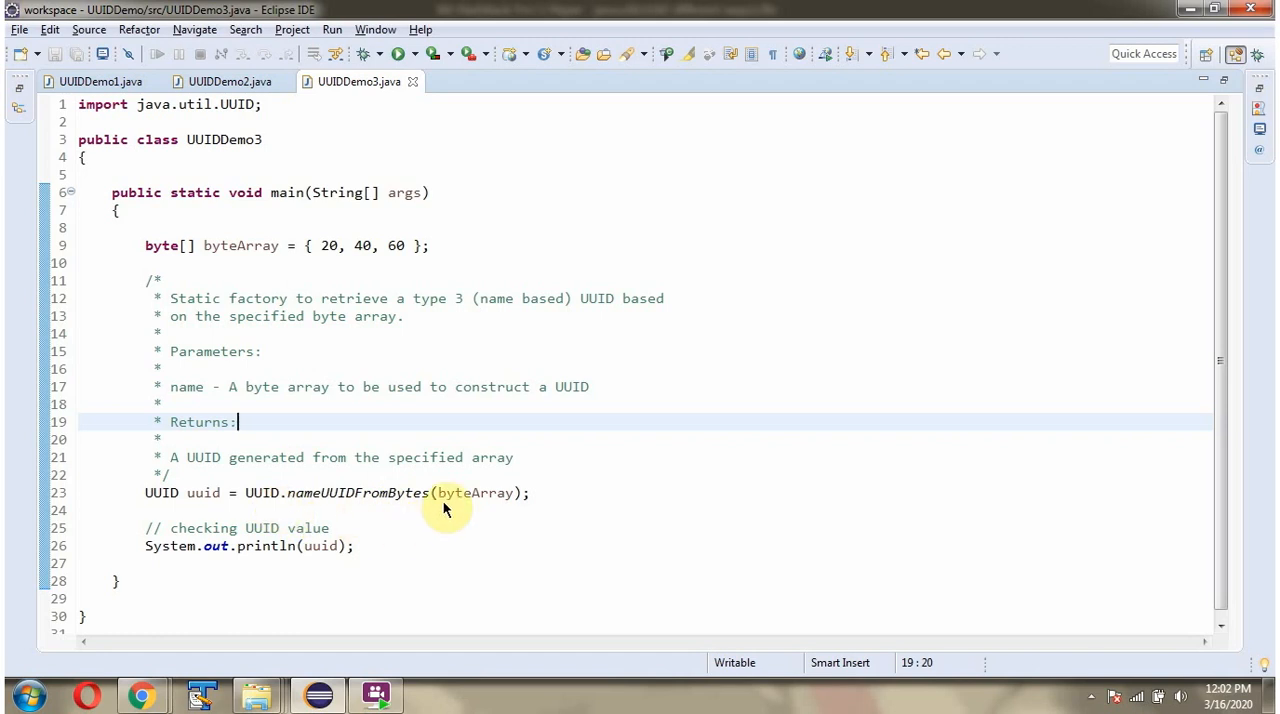
mouse_move(378, 508)
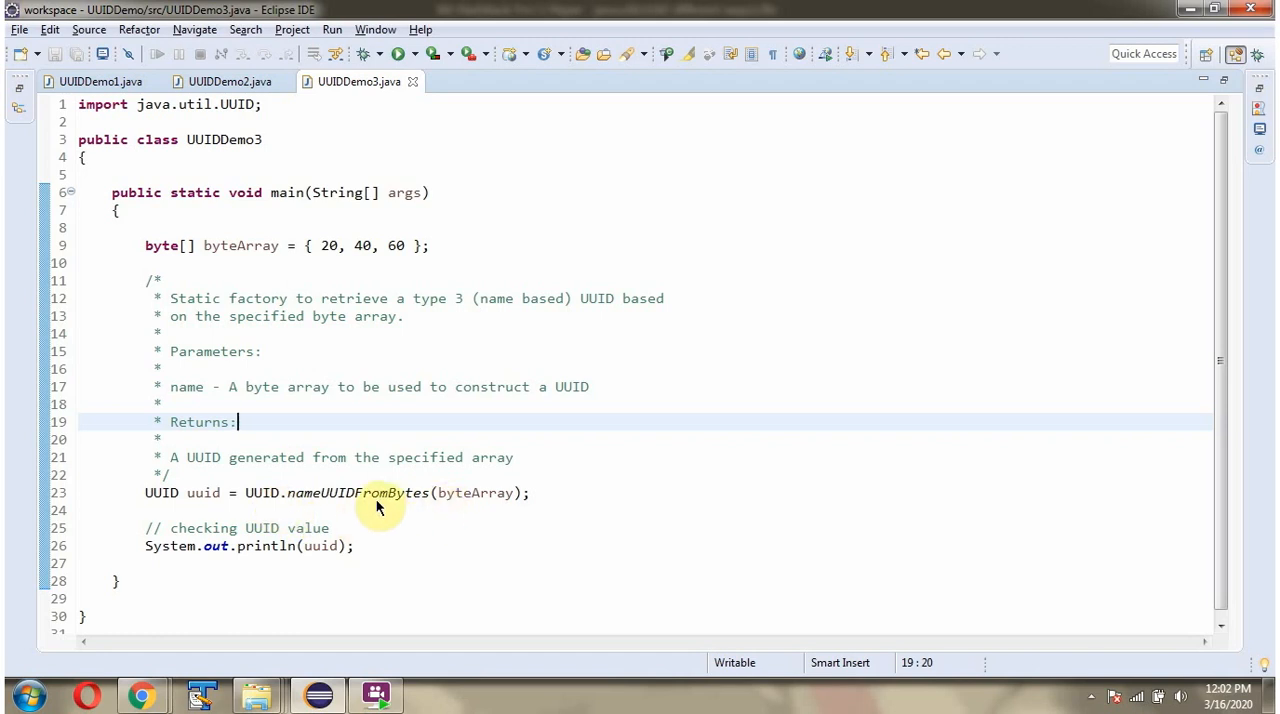
mouse_move(444, 514)
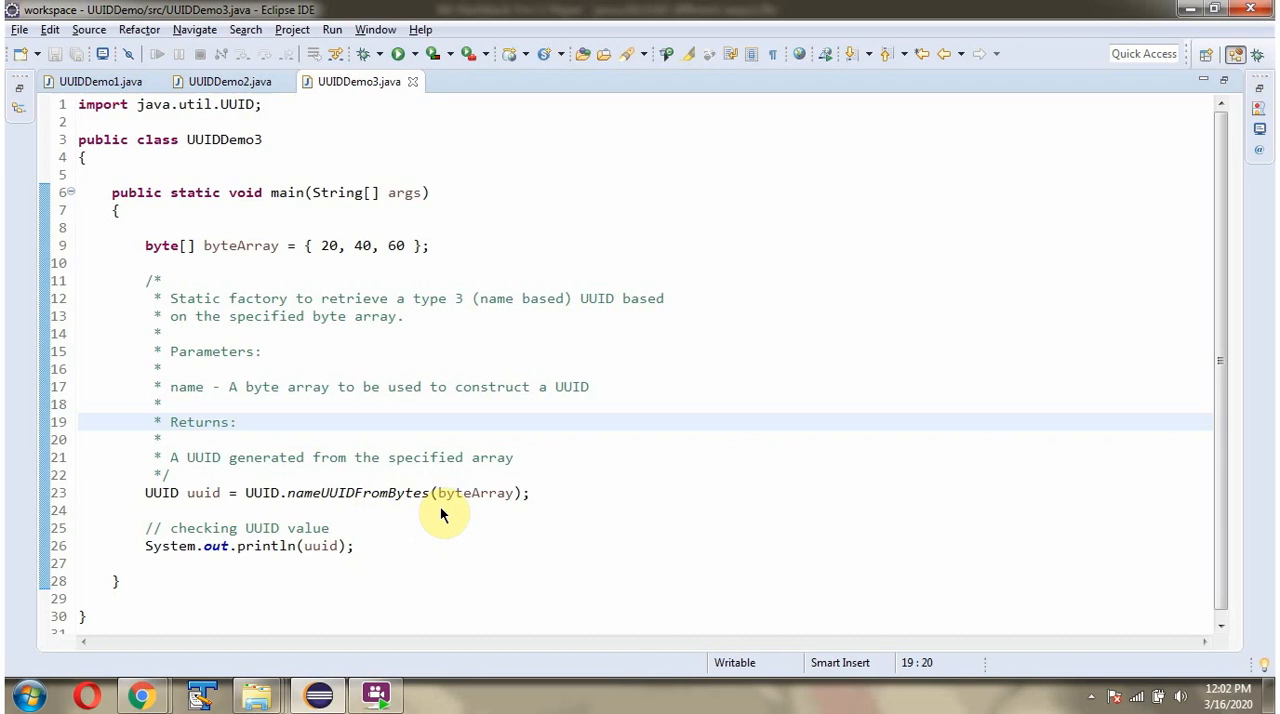
mouse_move(480, 508)
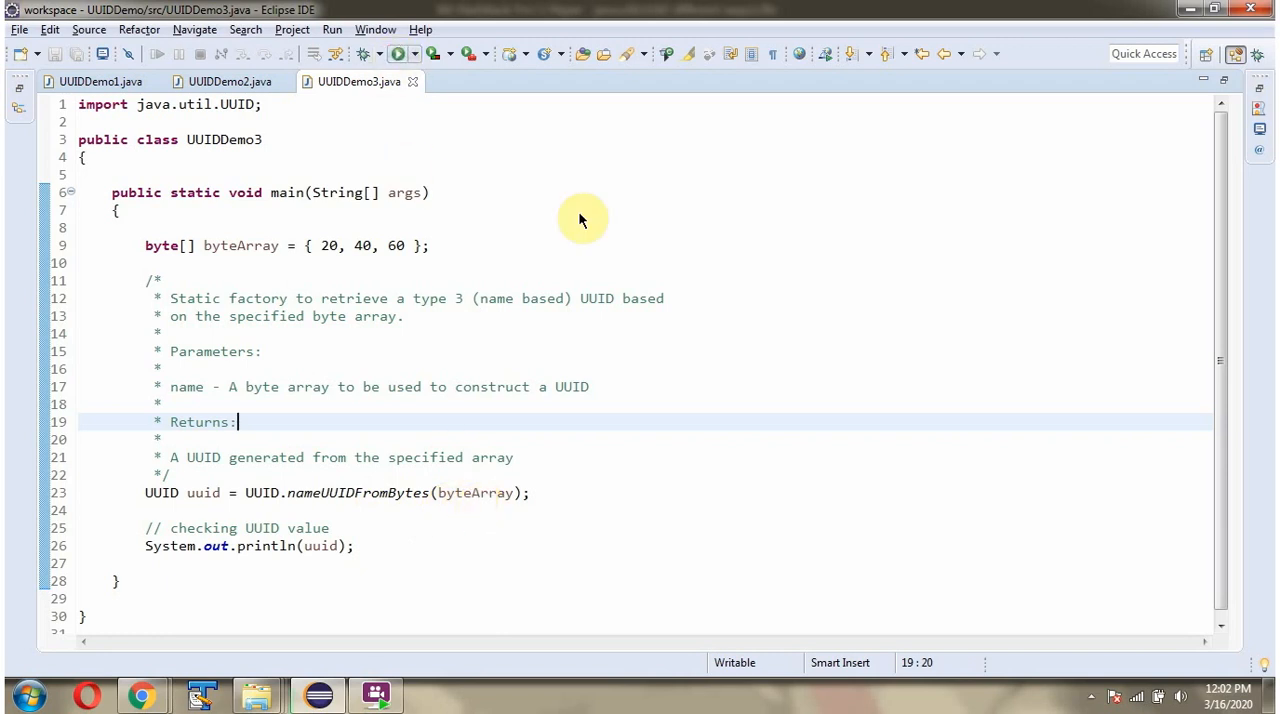
left_click(400, 54)
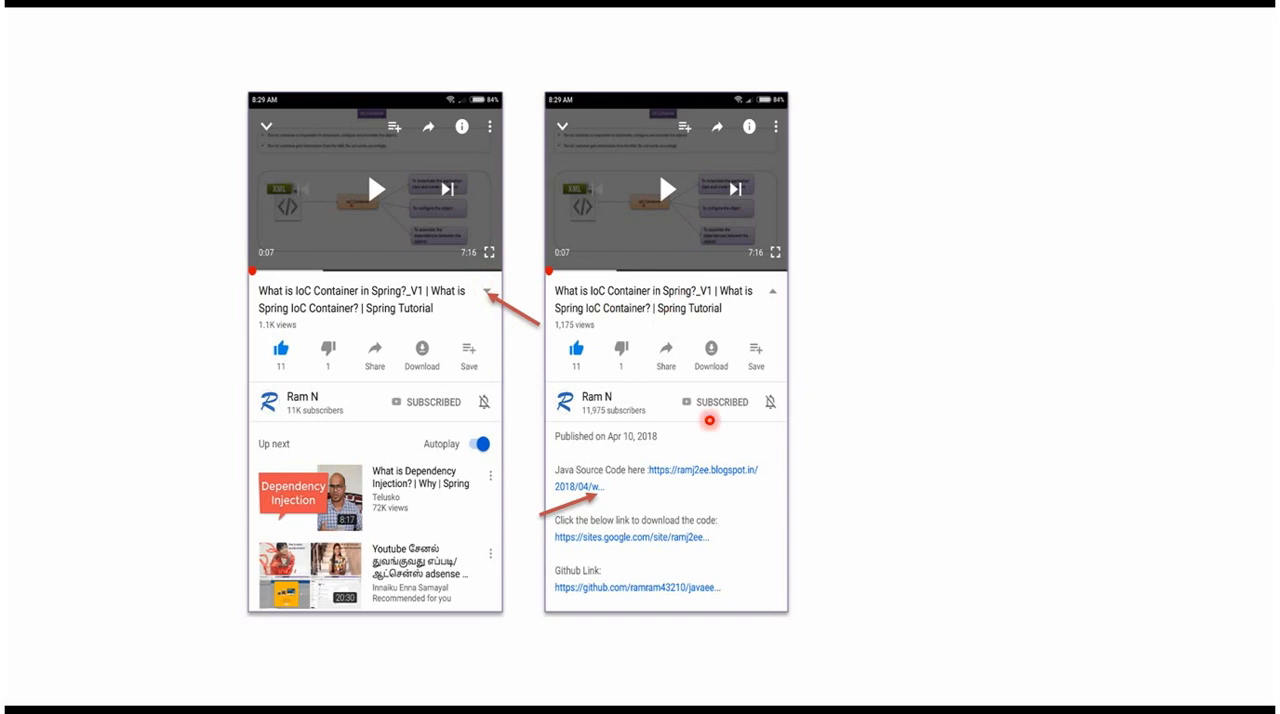
mouse_move(688, 512)
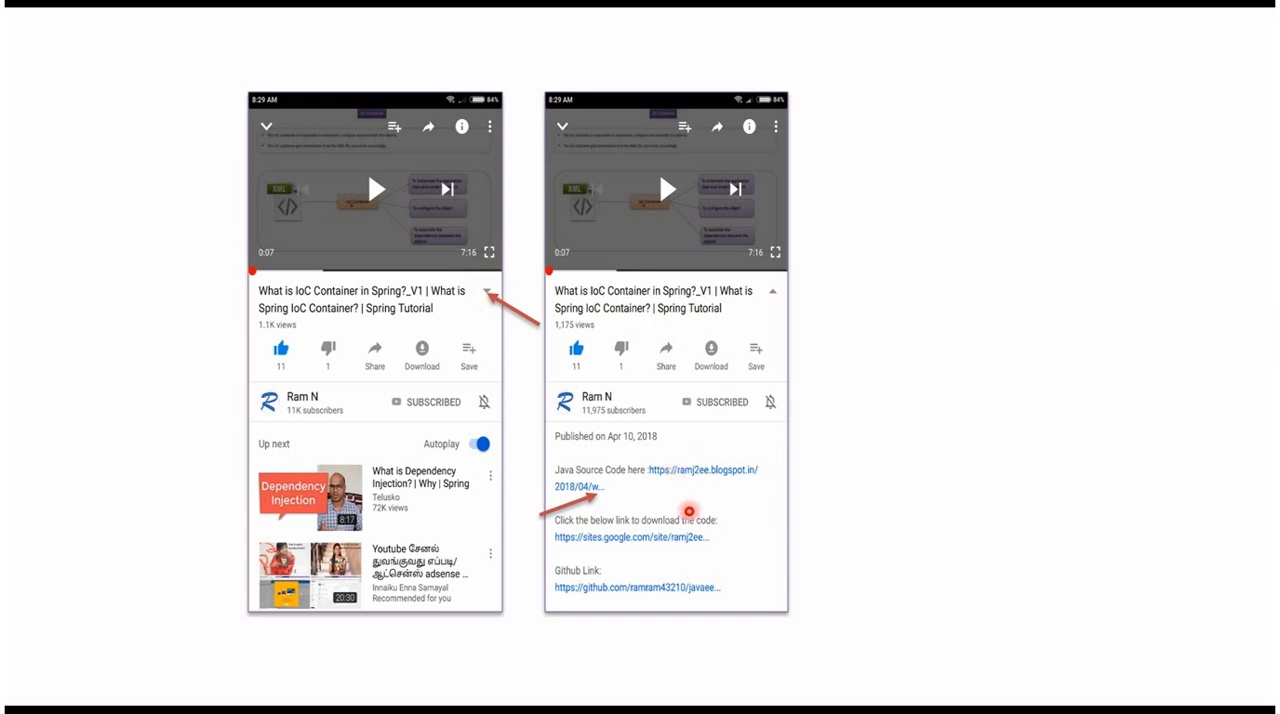